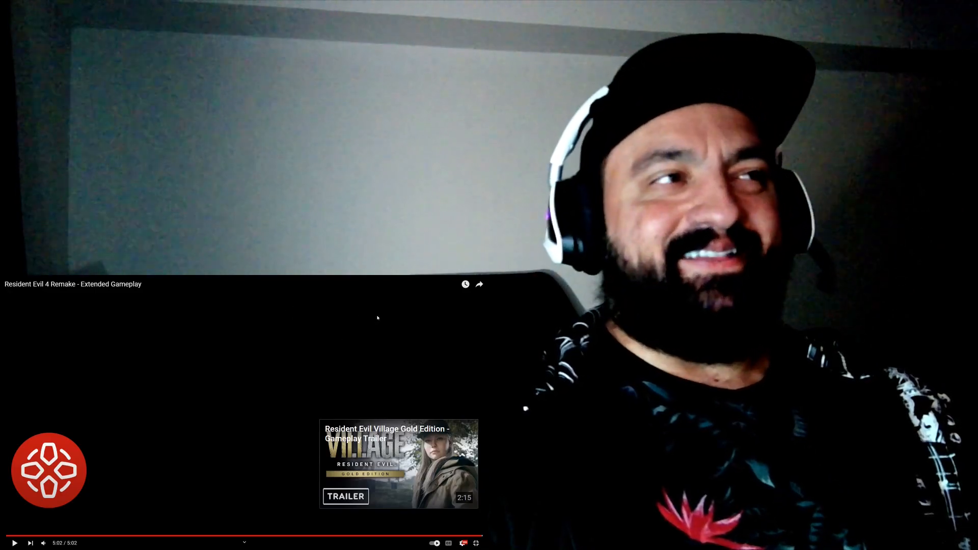
{"action": "mouse_move", "coordinate": [178, 350]}
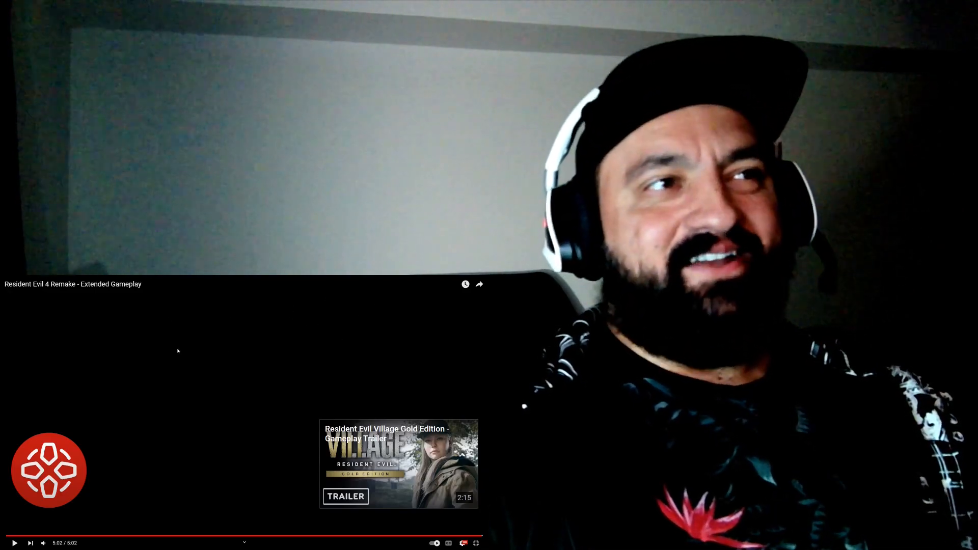